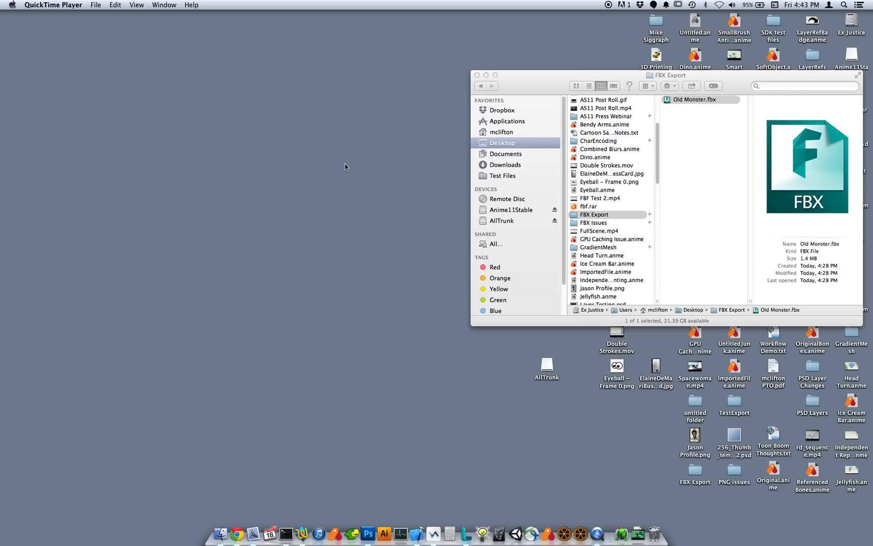
{"action": "mouse_move", "coordinate": [514, 535]}
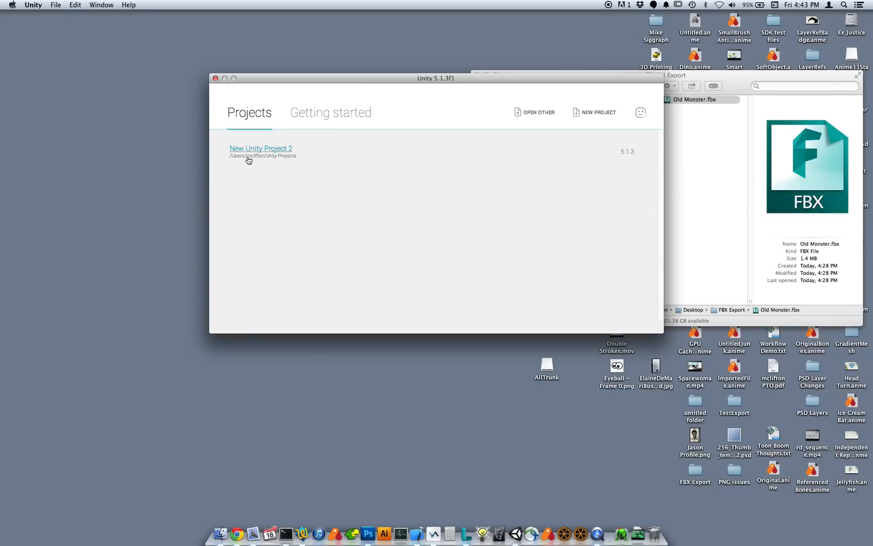
Create a new 3D project named 'Anime Sample Project'
{"action": "left_click", "coordinate": [598, 112]}
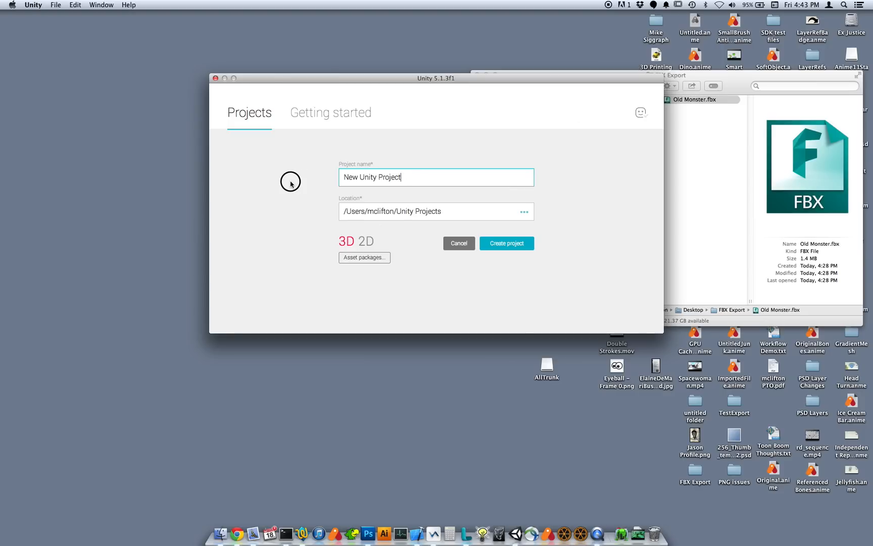
{"action": "type", "text": "Anime S"}
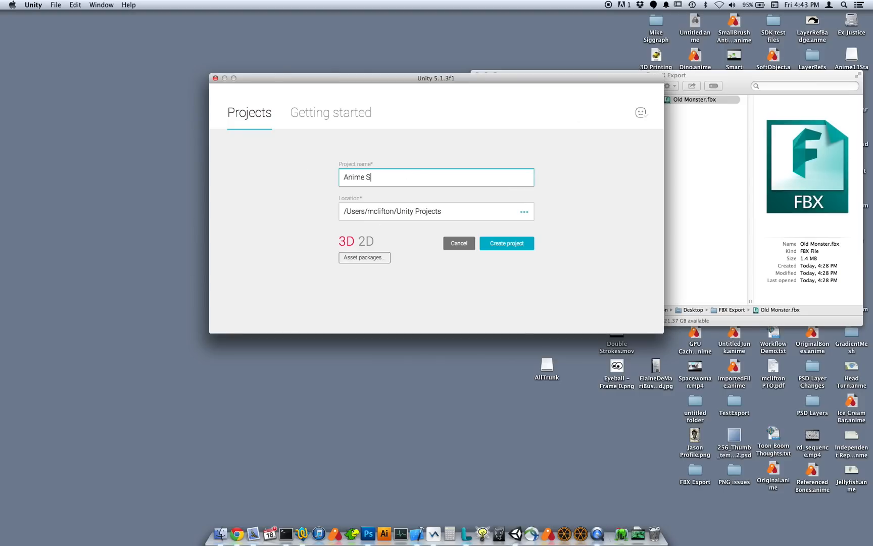
{"action": "type", "text": "ample Pro"}
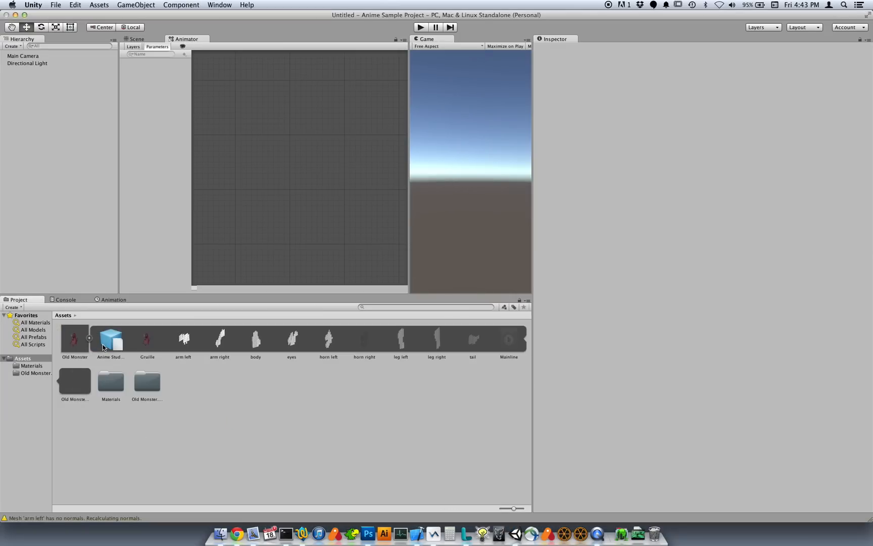
Preview the Gruille asset facing front in the Inspector, then deselect it
{"action": "left_click", "coordinate": [147, 339]}
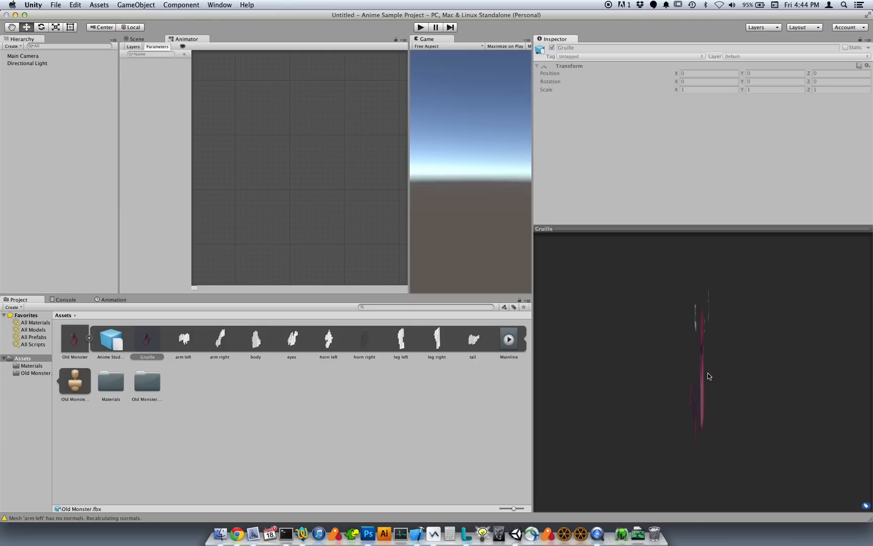
{"action": "mouse_move", "coordinate": [699, 384]}
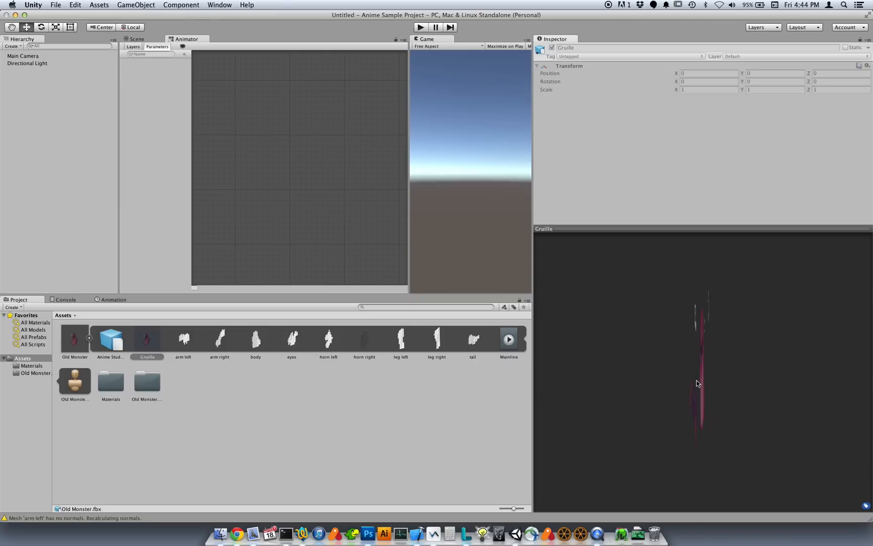
{"action": "mouse_move", "coordinate": [718, 371]}
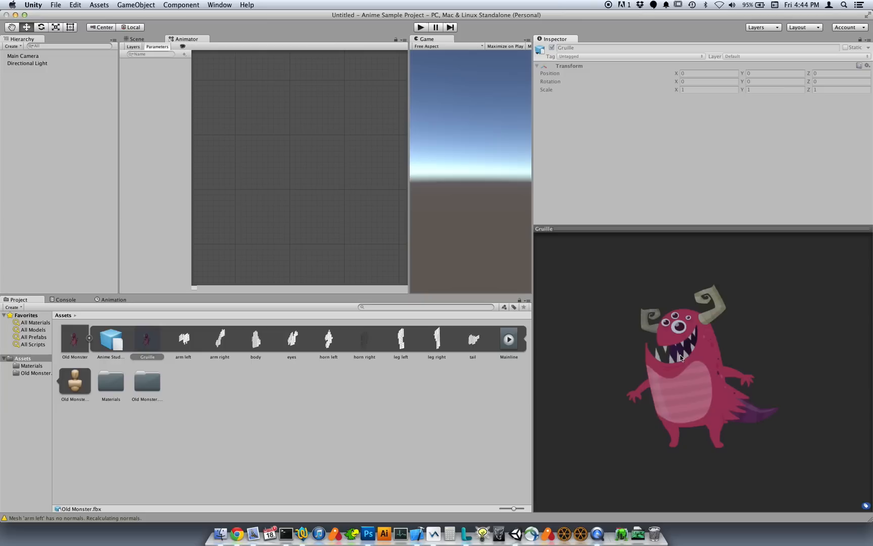
{"action": "mouse_move", "coordinate": [726, 373]}
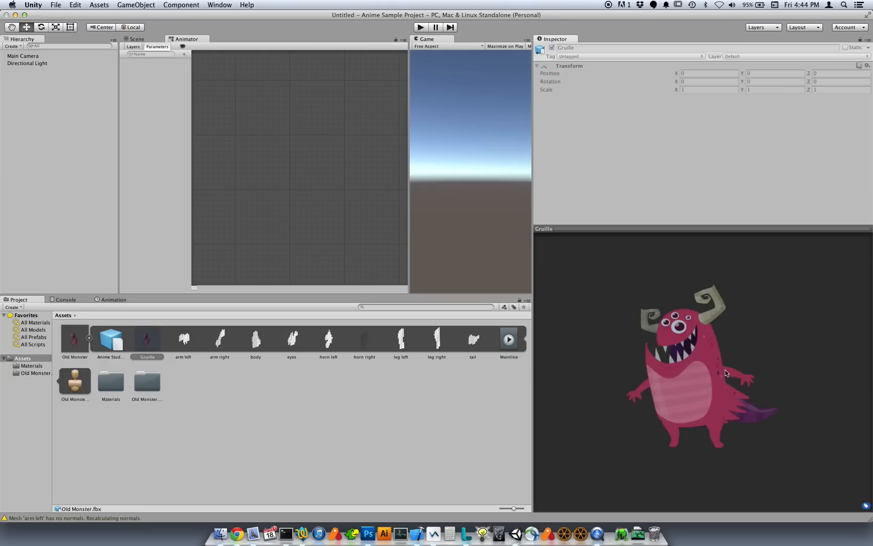
{"action": "left_click", "coordinate": [691, 390]}
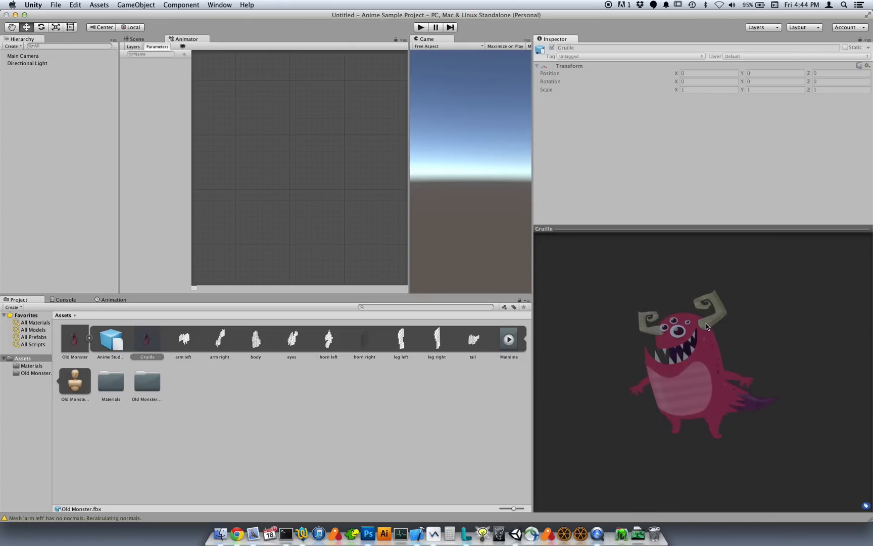
{"action": "mouse_move", "coordinate": [694, 386]}
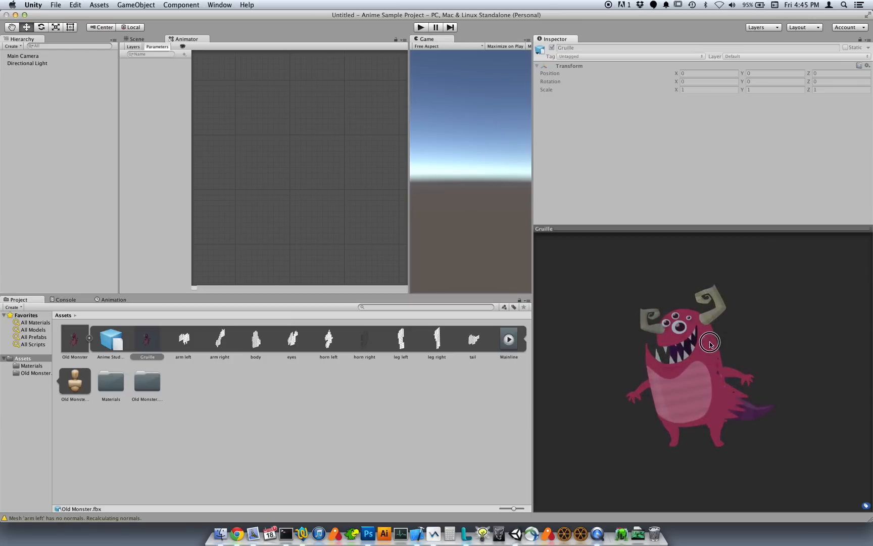
{"action": "left_click", "coordinate": [222, 412]}
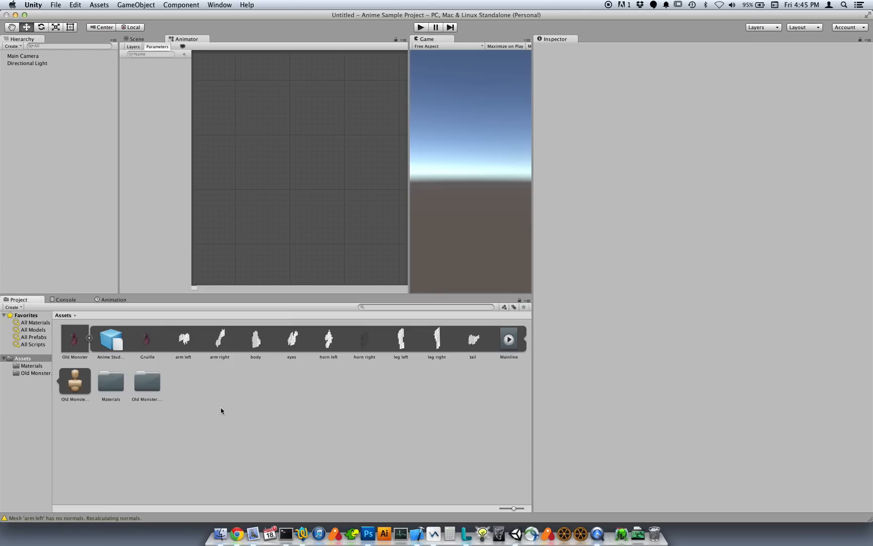
Delete the imported Old Monster assets from the Project panel
{"action": "right_click", "coordinate": [112, 339]}
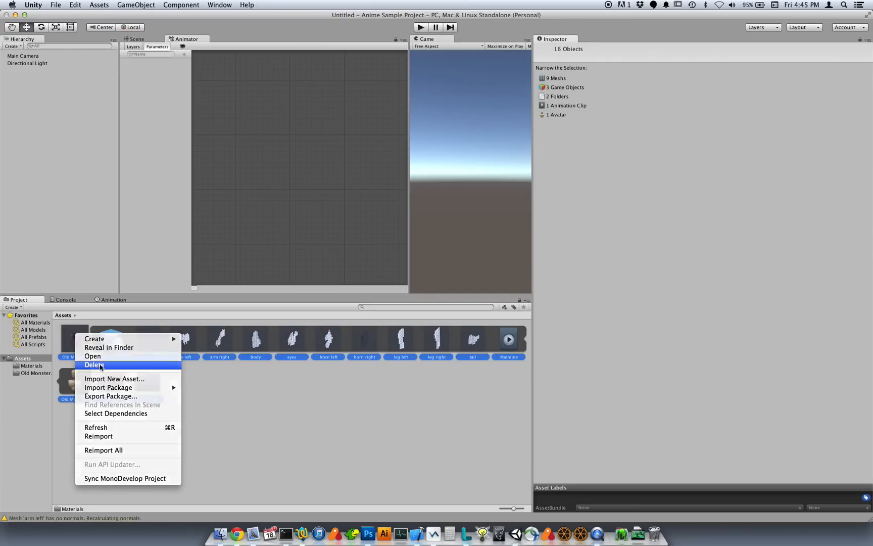
{"action": "left_click", "coordinate": [94, 365]}
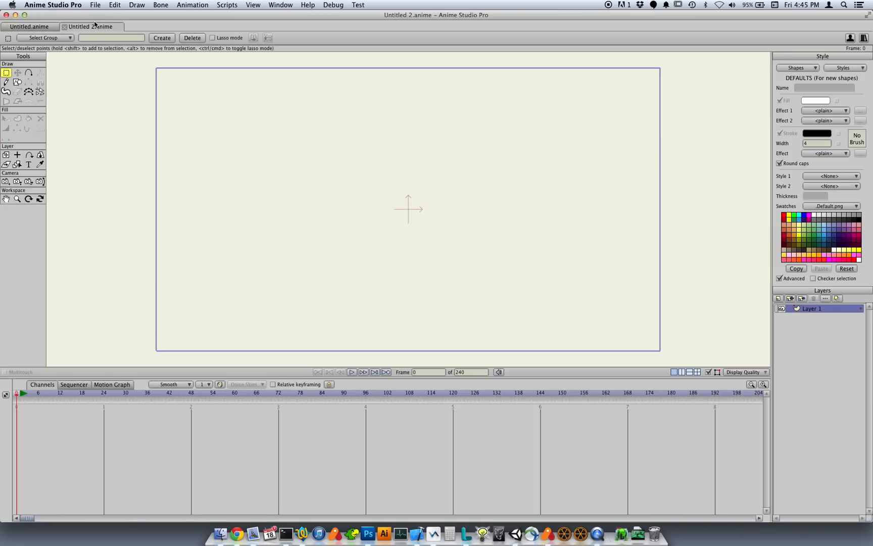
Import the Gruille character into Untitled 2 and export it as New Monster.fbx
{"action": "left_click", "coordinate": [95, 4]}
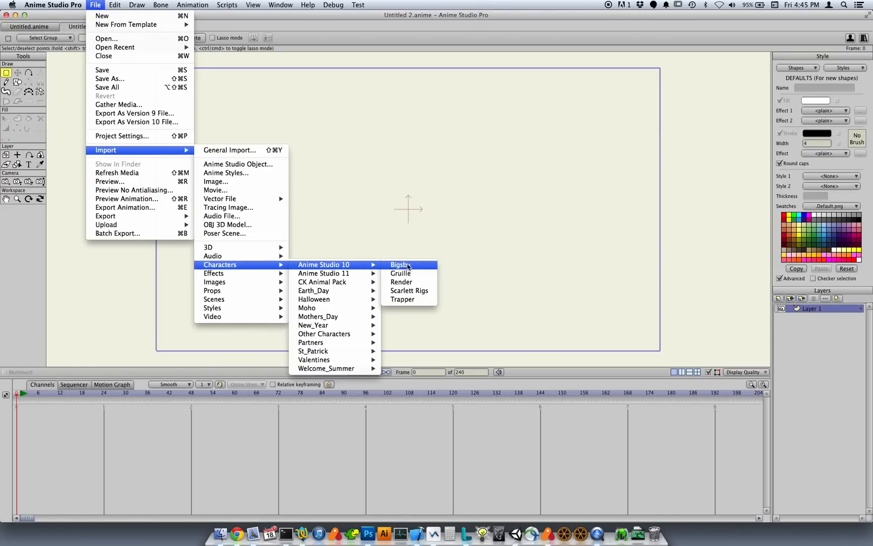
{"action": "left_click", "coordinate": [401, 274]}
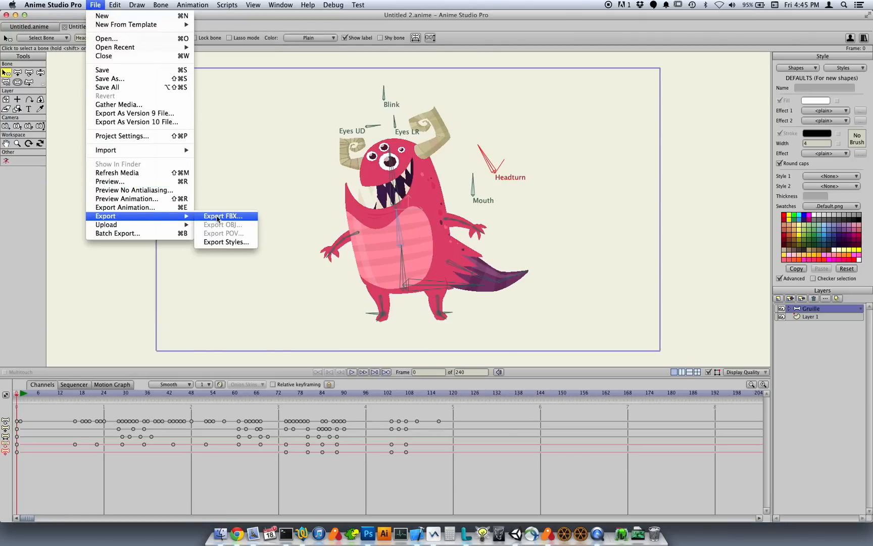
{"action": "left_click", "coordinate": [222, 216]}
{"action": "type", "text": "New Monster.fbx"}
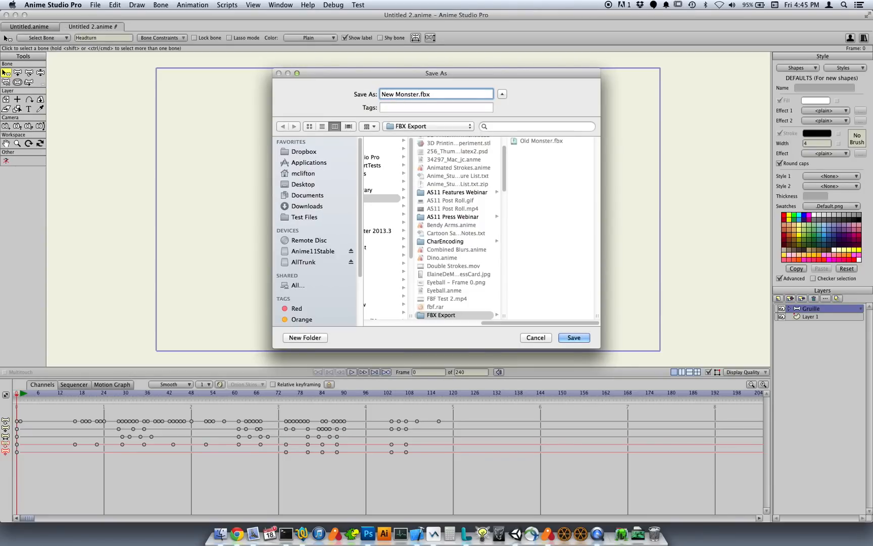
{"action": "left_click", "coordinate": [574, 337]}
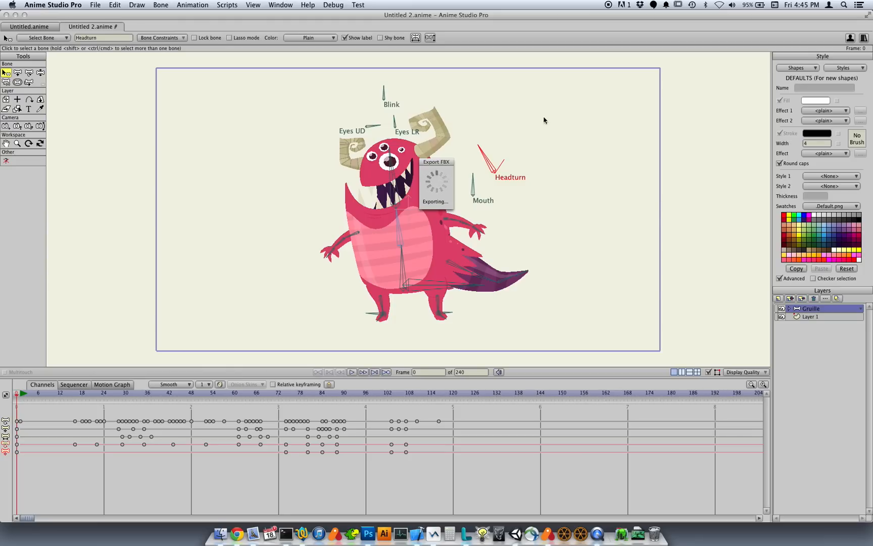
{"action": "mouse_move", "coordinate": [239, 183]}
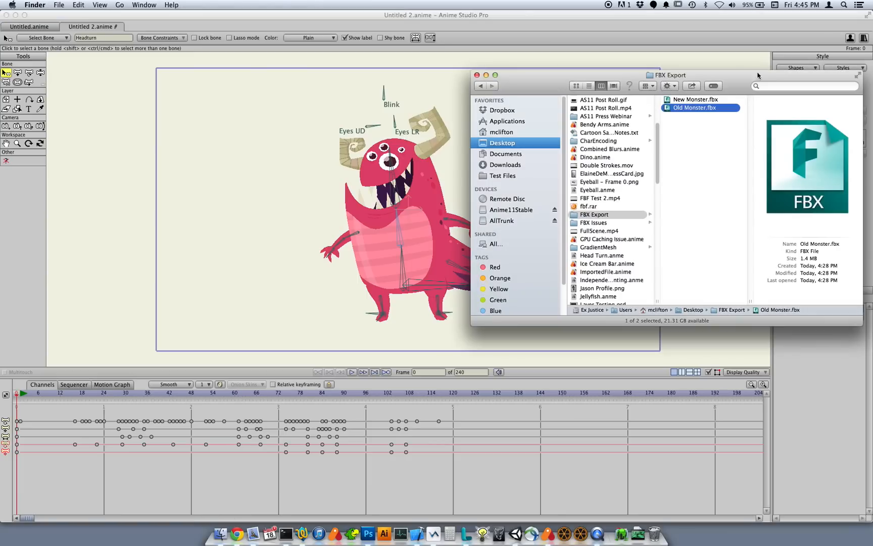
Reveal the custom content folder via Help and open its Unity Importer folder in Finder
{"action": "left_click", "coordinate": [696, 99]}
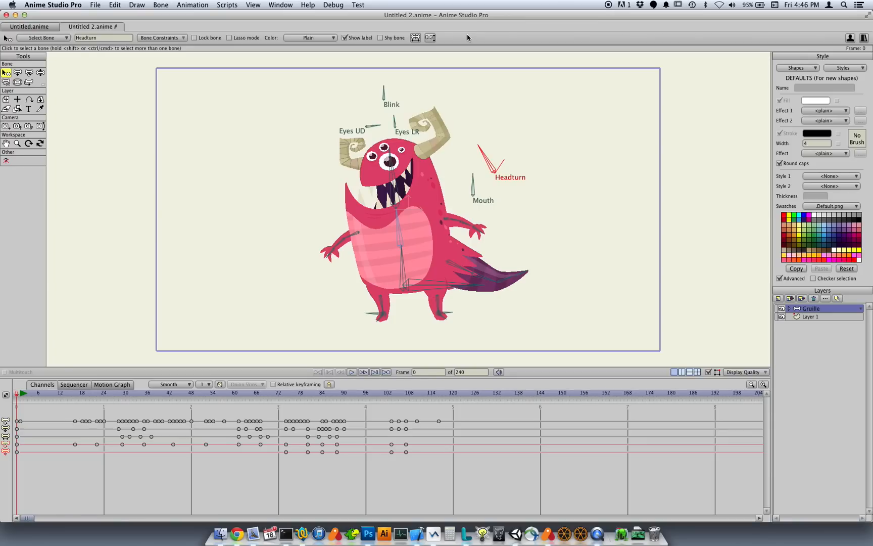
{"action": "mouse_move", "coordinate": [291, 26]}
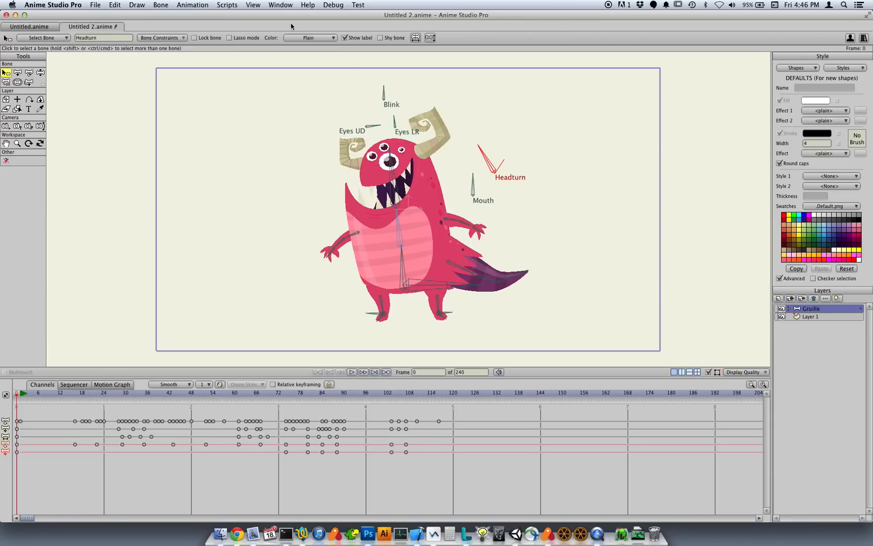
{"action": "left_click", "coordinate": [280, 4]}
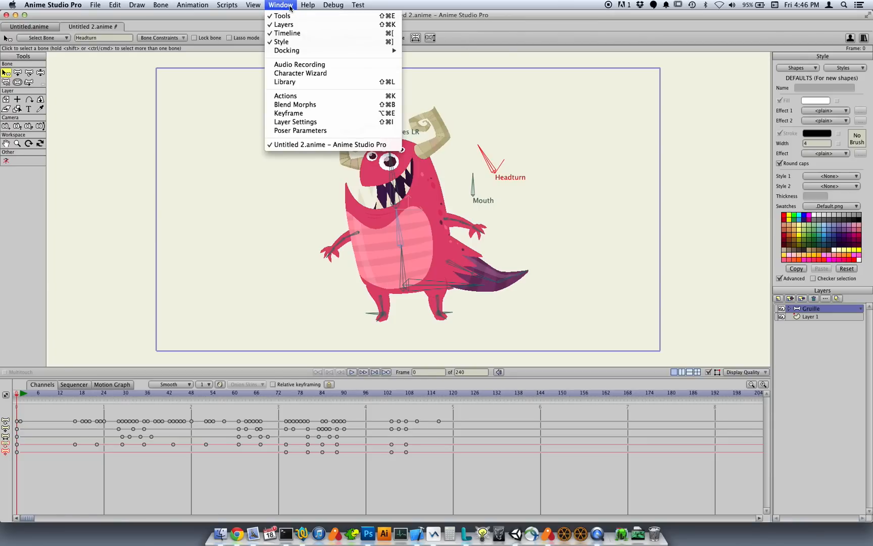
{"action": "left_click", "coordinate": [307, 5]}
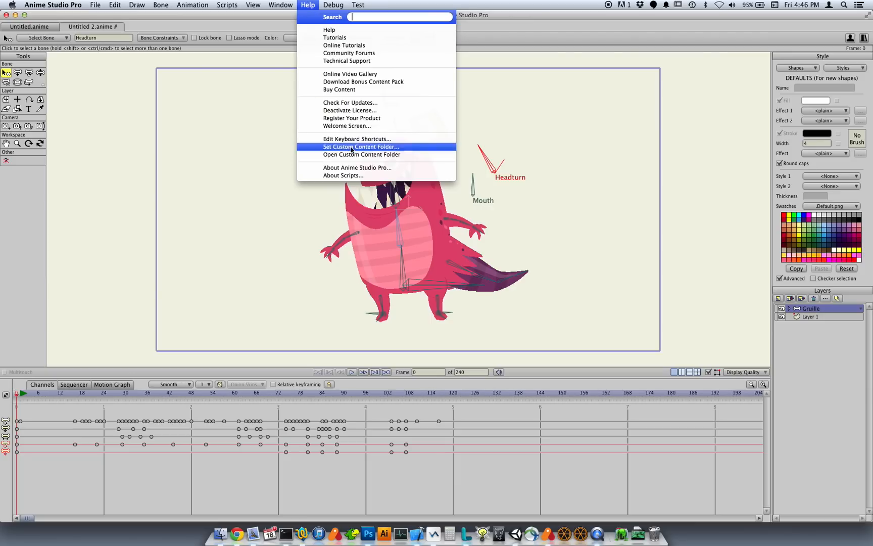
{"action": "mouse_move", "coordinate": [369, 156]}
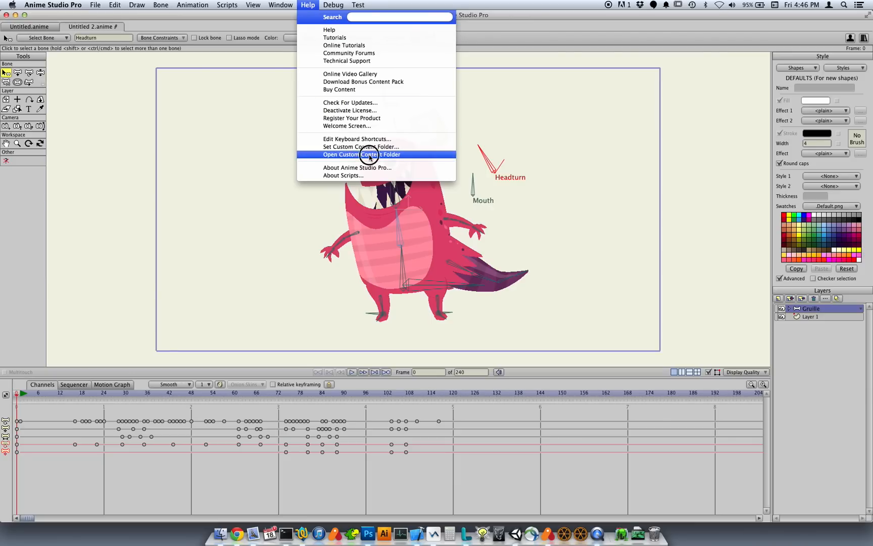
{"action": "left_click", "coordinate": [361, 155]}
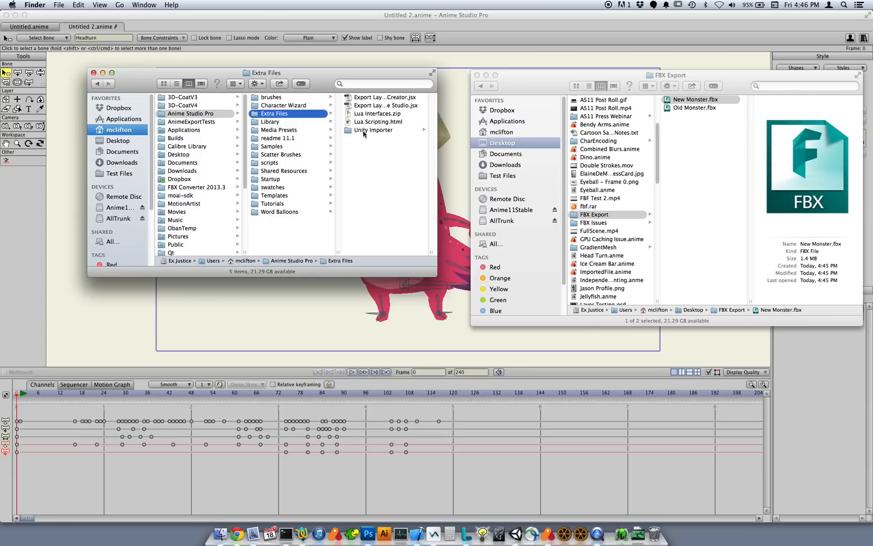
{"action": "left_click", "coordinate": [375, 130]}
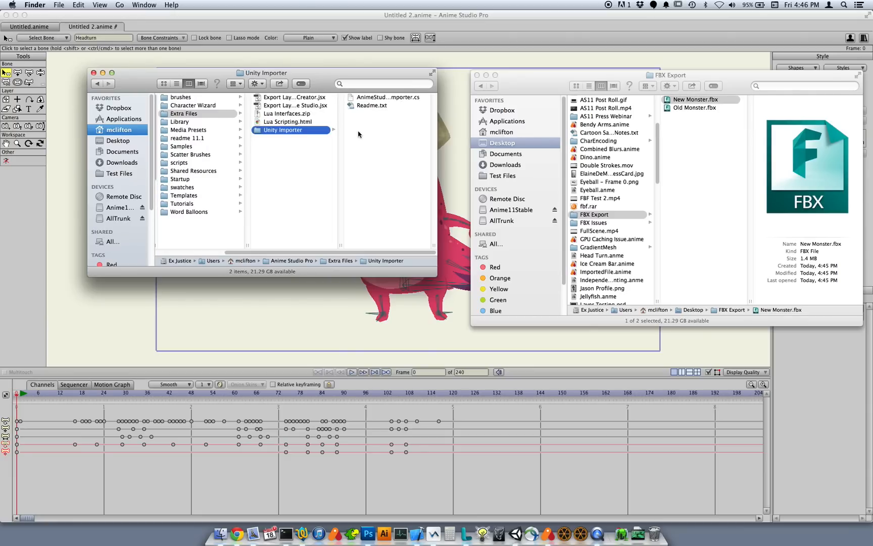
{"action": "mouse_move", "coordinate": [509, 35]}
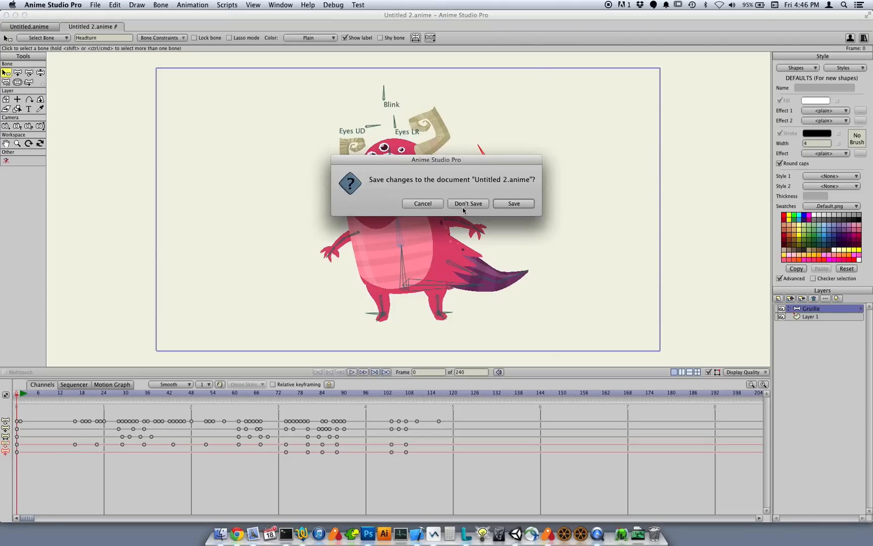
Quit without saving and browse Finder to Anime Sample Project's Assets folder
{"action": "left_click", "coordinate": [467, 203]}
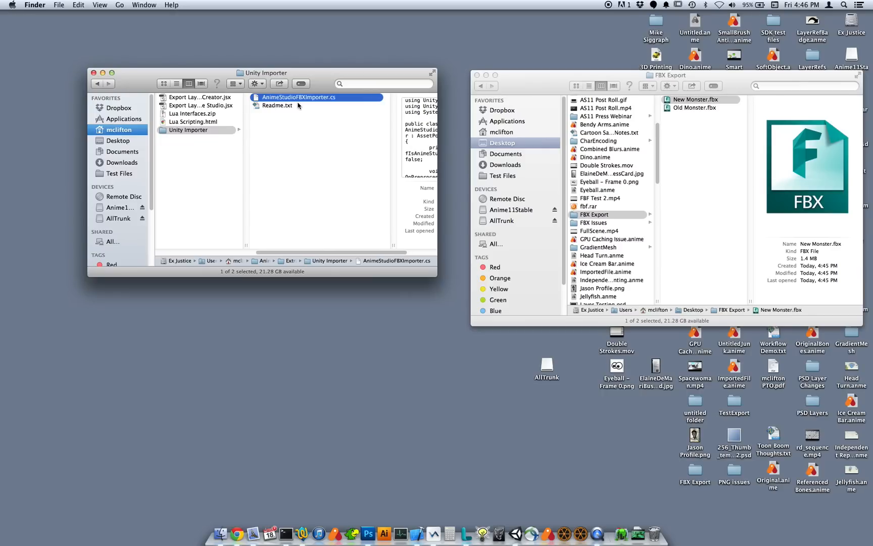
{"action": "mouse_move", "coordinate": [314, 103]}
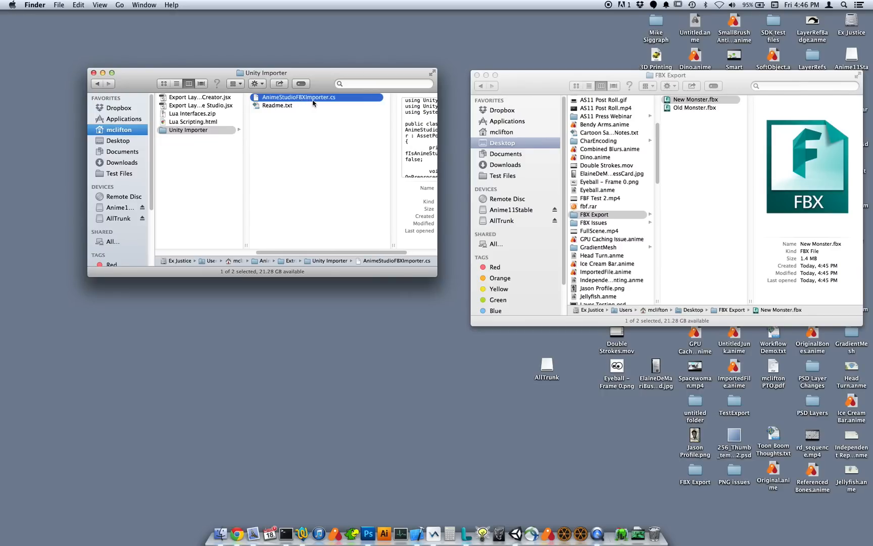
{"action": "left_click", "coordinate": [237, 375]}
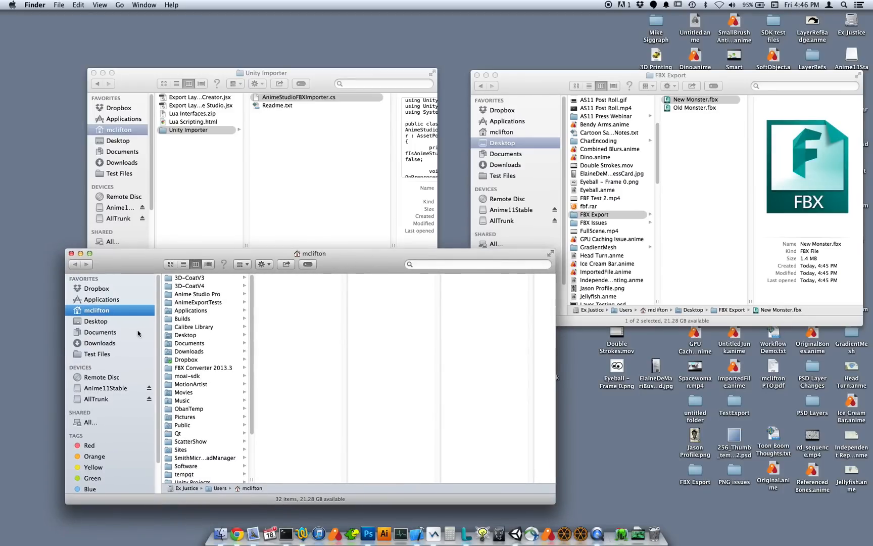
{"action": "scroll", "scroll_direction": "down", "scroll_amount": 3}
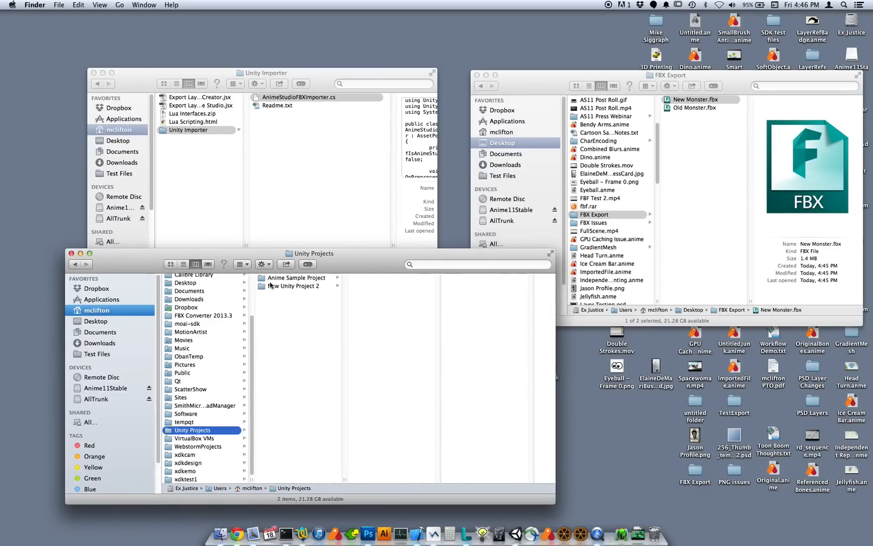
{"action": "left_click", "coordinate": [296, 277]}
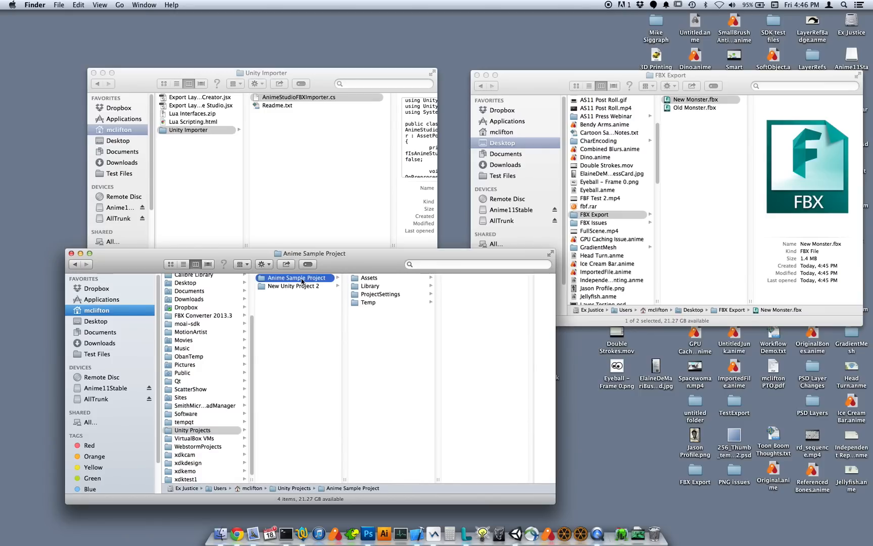
{"action": "mouse_move", "coordinate": [303, 290]}
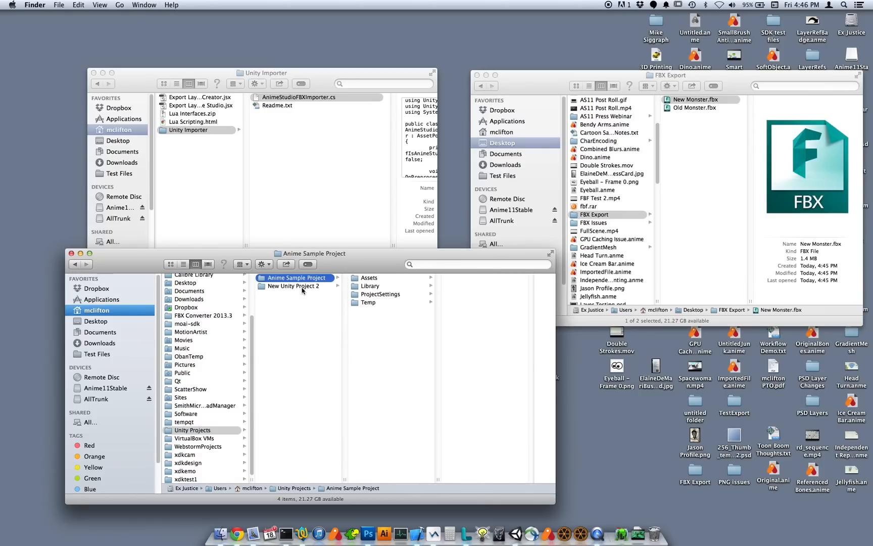
{"action": "left_click", "coordinate": [293, 286]}
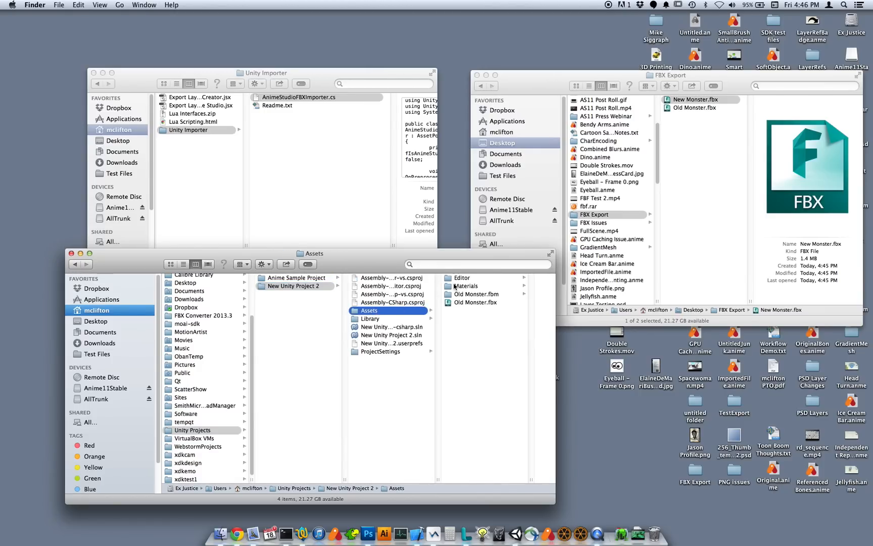
{"action": "left_click", "coordinate": [296, 277]}
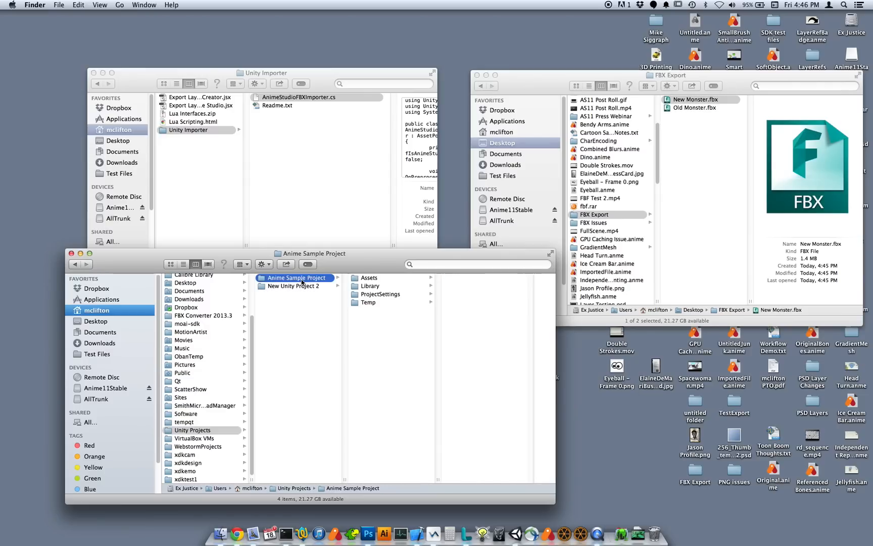
{"action": "left_click", "coordinate": [369, 277]}
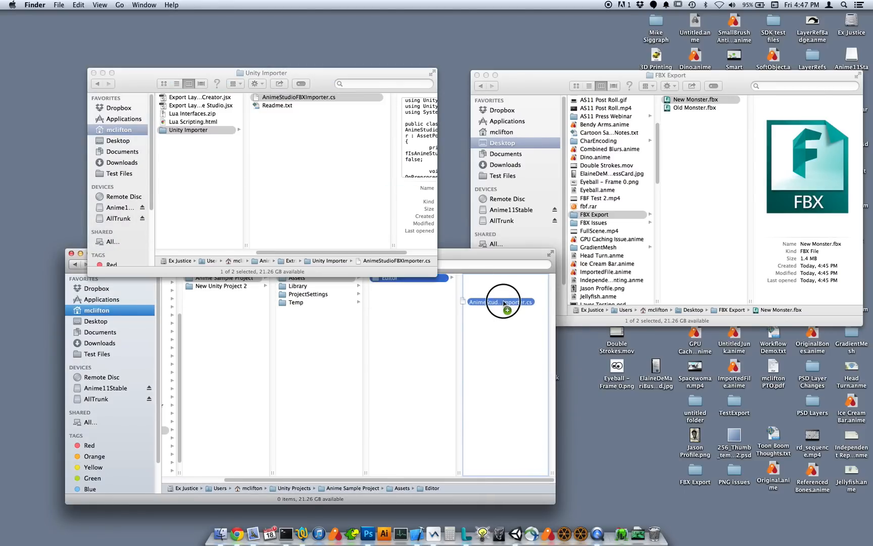
Copy AnimeStudioFBXImporter.cs into the Assets/Editor folder
{"action": "left_click_drag", "start_coordinate": [503, 301], "coordinate": [493, 277]}
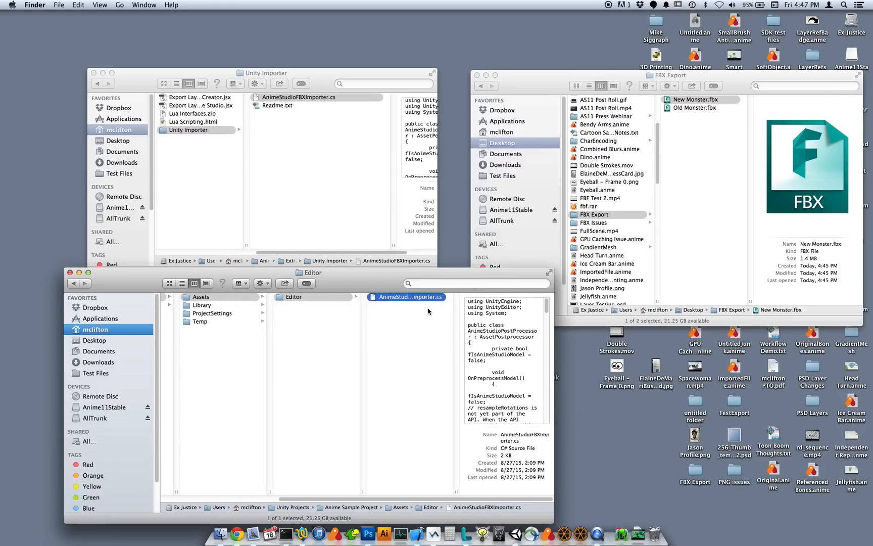
{"action": "mouse_move", "coordinate": [424, 299]}
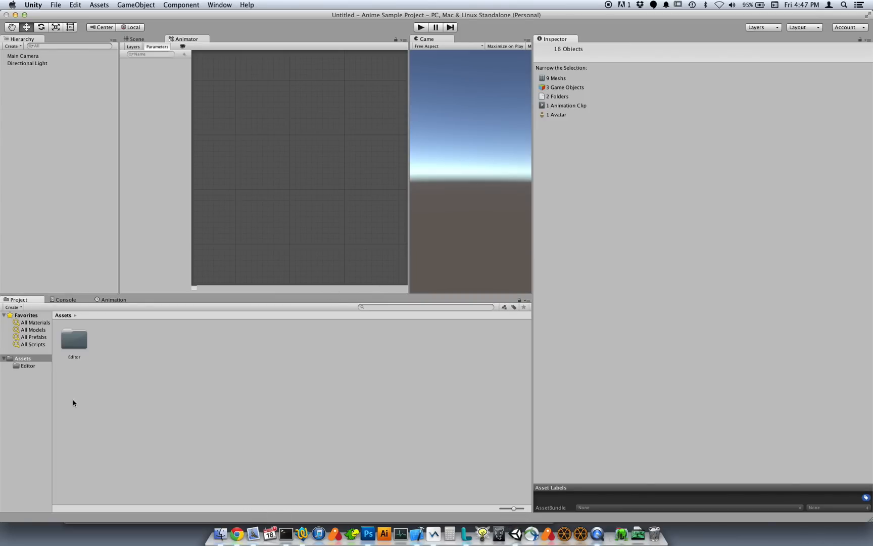
Drag New Monster.fbx from Finder into the project's Assets folder
{"action": "double_click", "coordinate": [74, 339]}
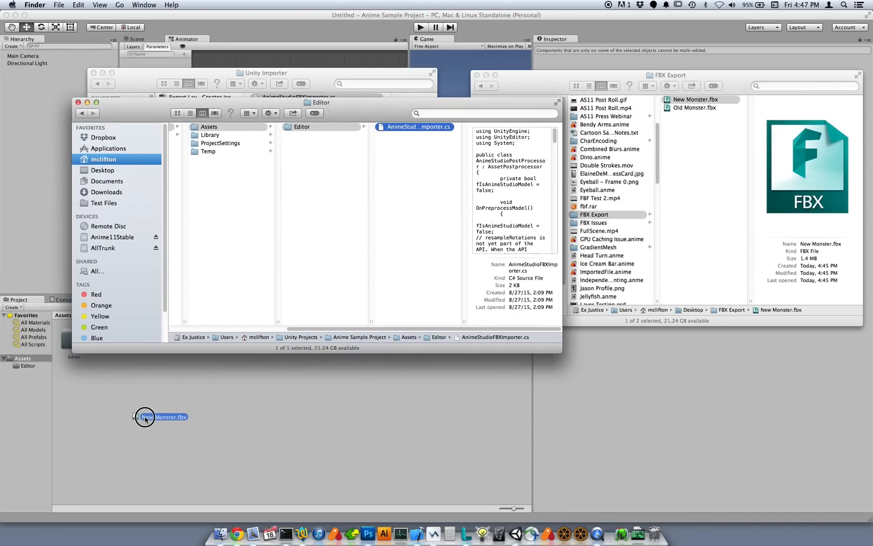
{"action": "left_click_drag", "start_coordinate": [147, 416], "coordinate": [318, 140]}
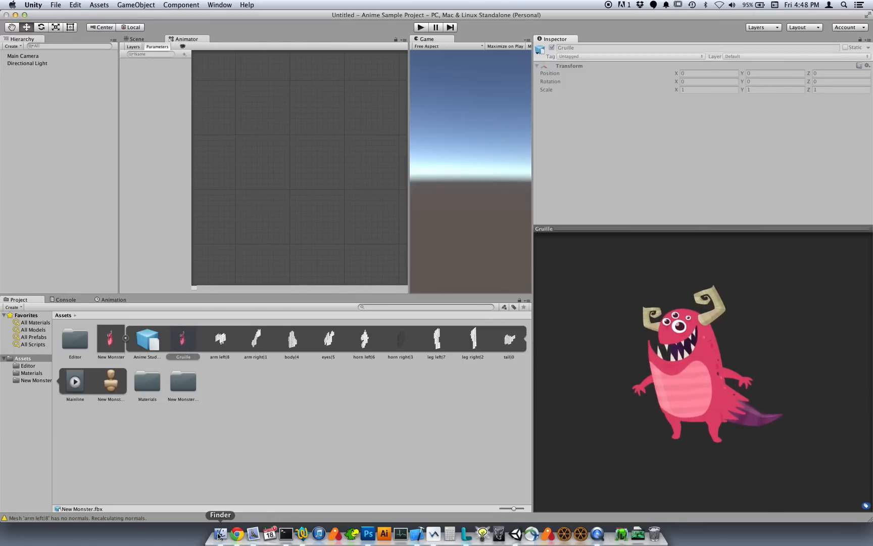
Bring Finder forward to view the Assets folder with Materials, New Monster.fbm and New Monster.fbx
{"action": "left_click", "coordinate": [219, 534]}
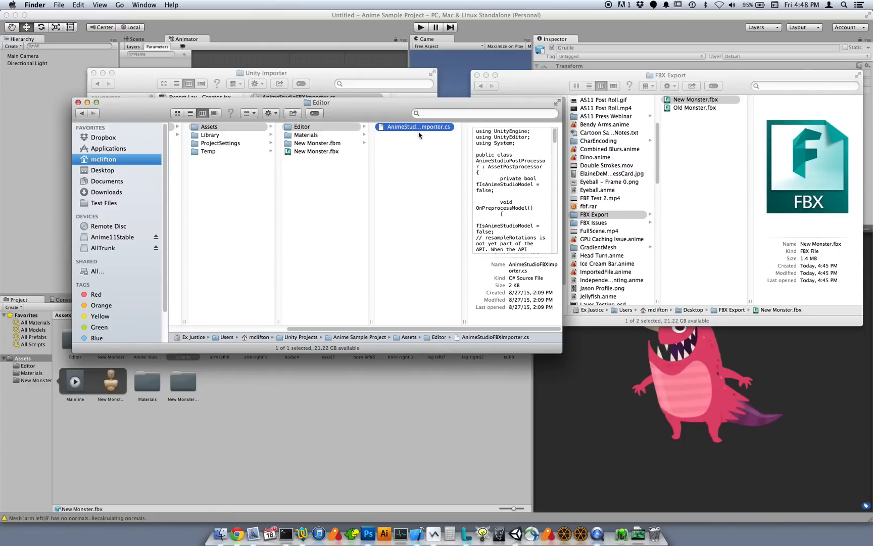
{"action": "mouse_move", "coordinate": [416, 133]}
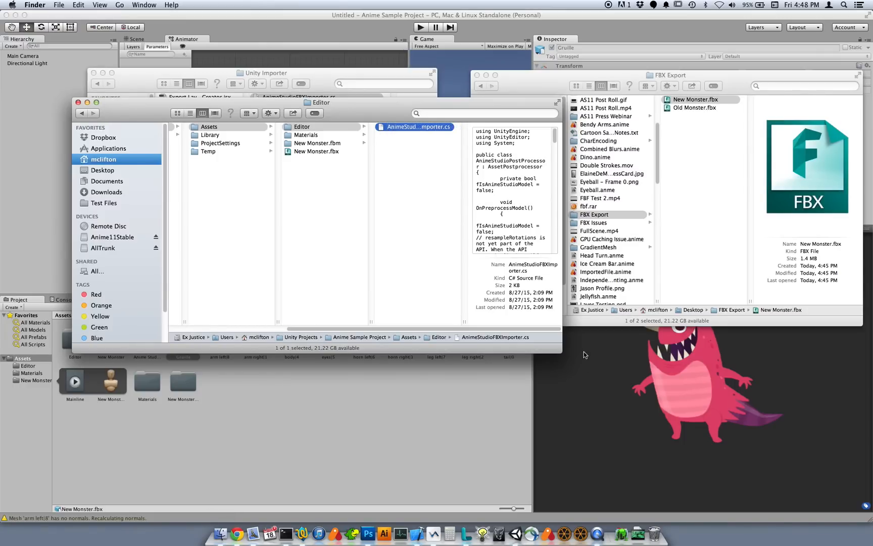
{"action": "mouse_move", "coordinate": [232, 446]}
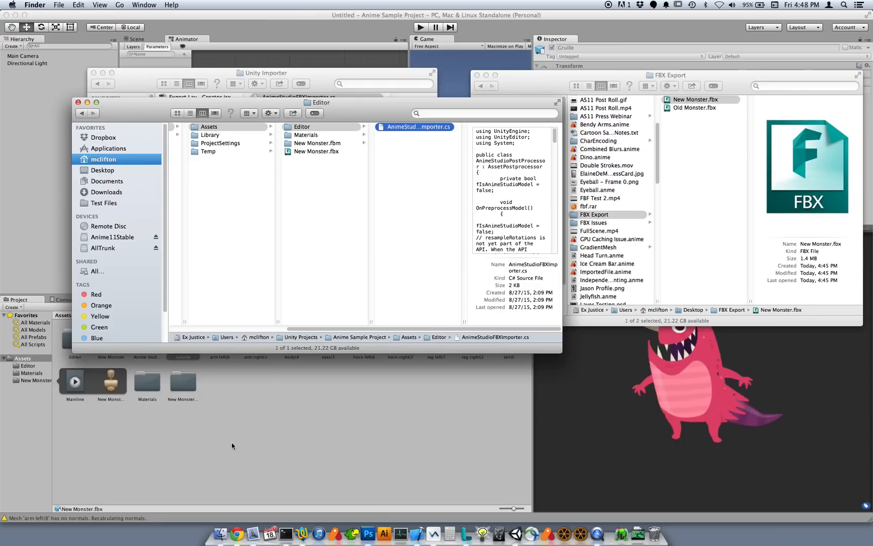
{"action": "mouse_move", "coordinate": [764, 391]}
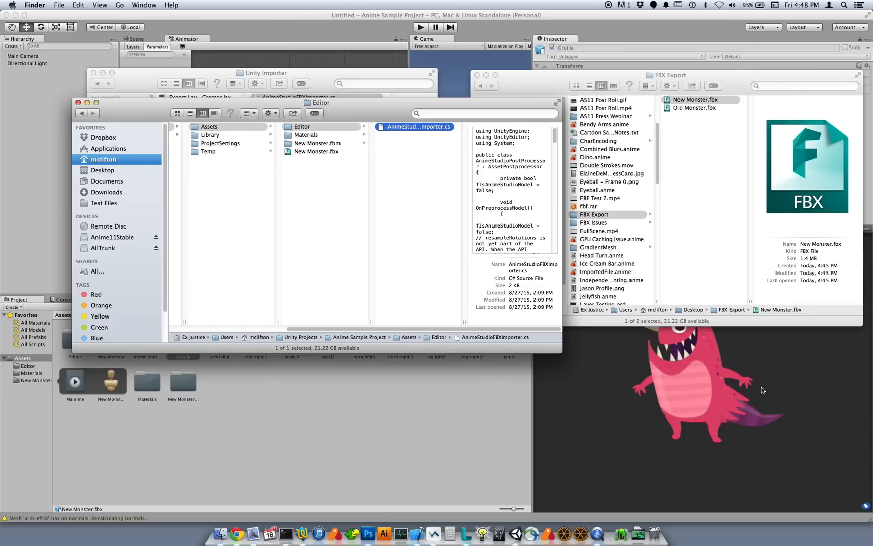
{"action": "mouse_move", "coordinate": [735, 343]}
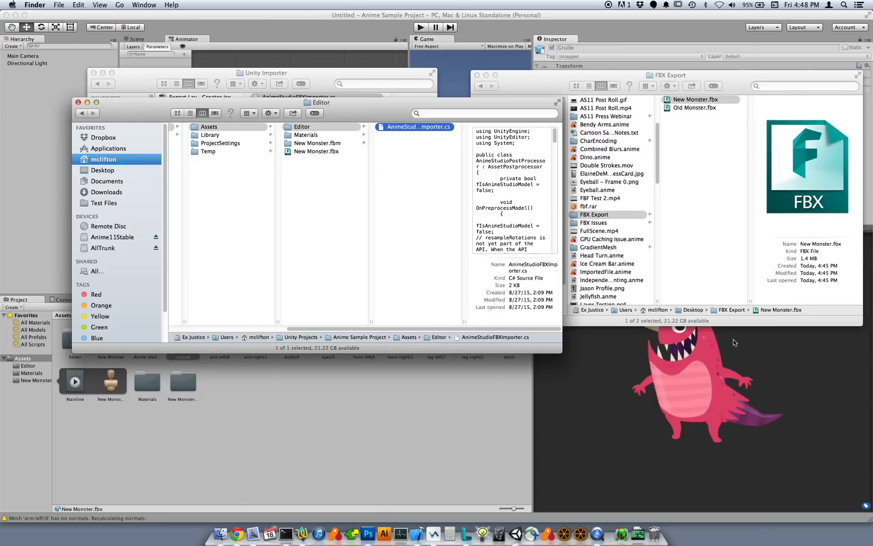